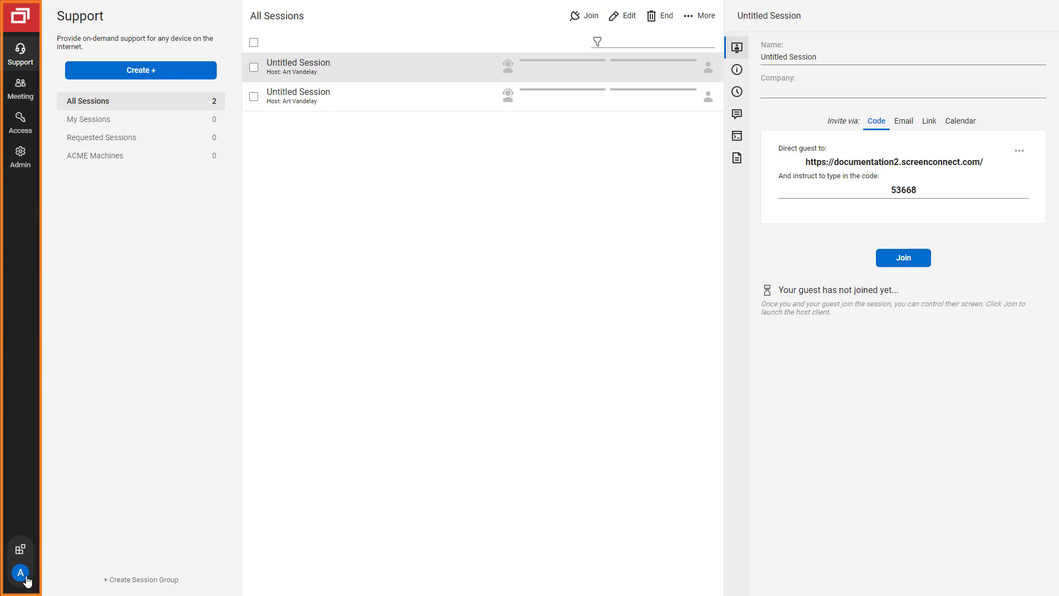
- Select all untitled sessions, then log out to the Welcome portal
click(27, 575)
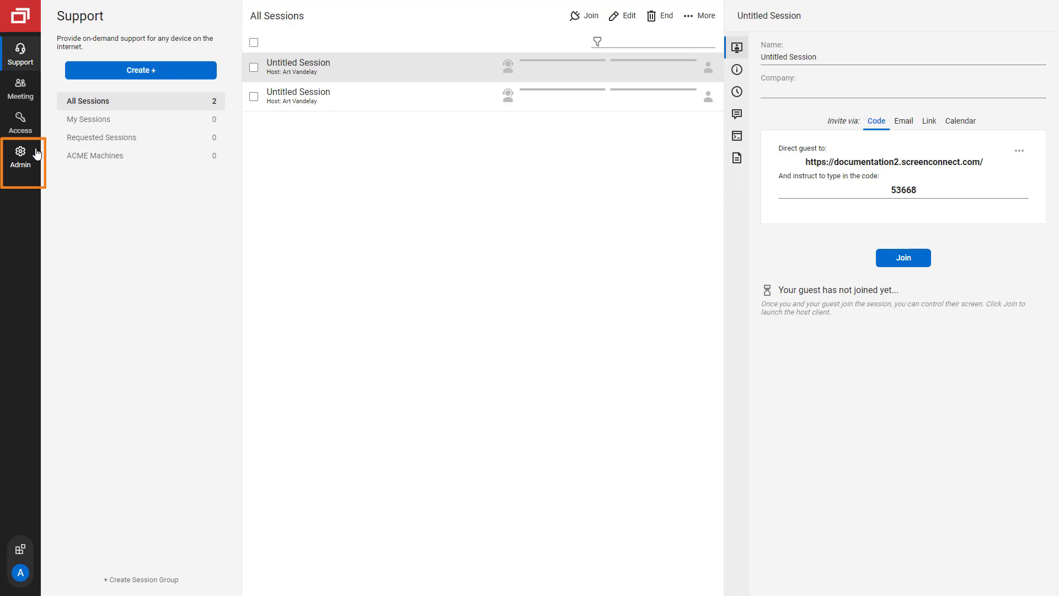
mouse_move(257, 69)
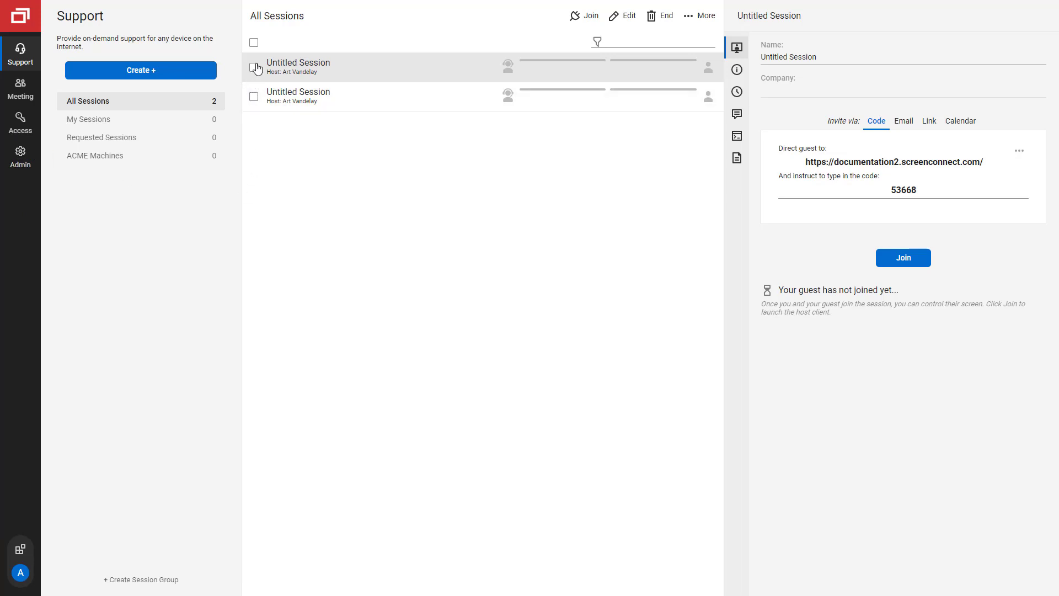
click(253, 42)
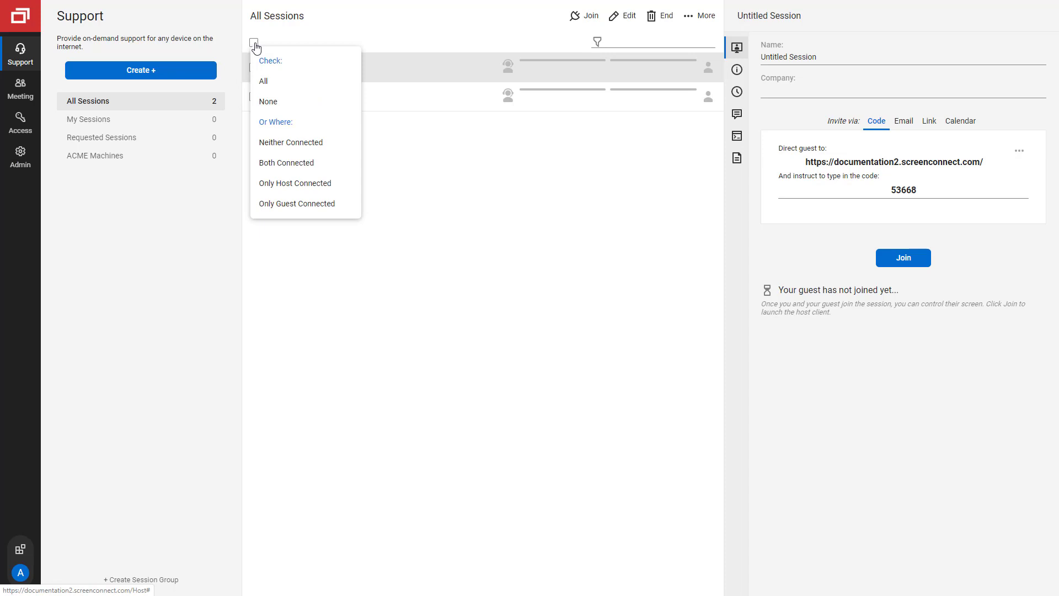
click(263, 81)
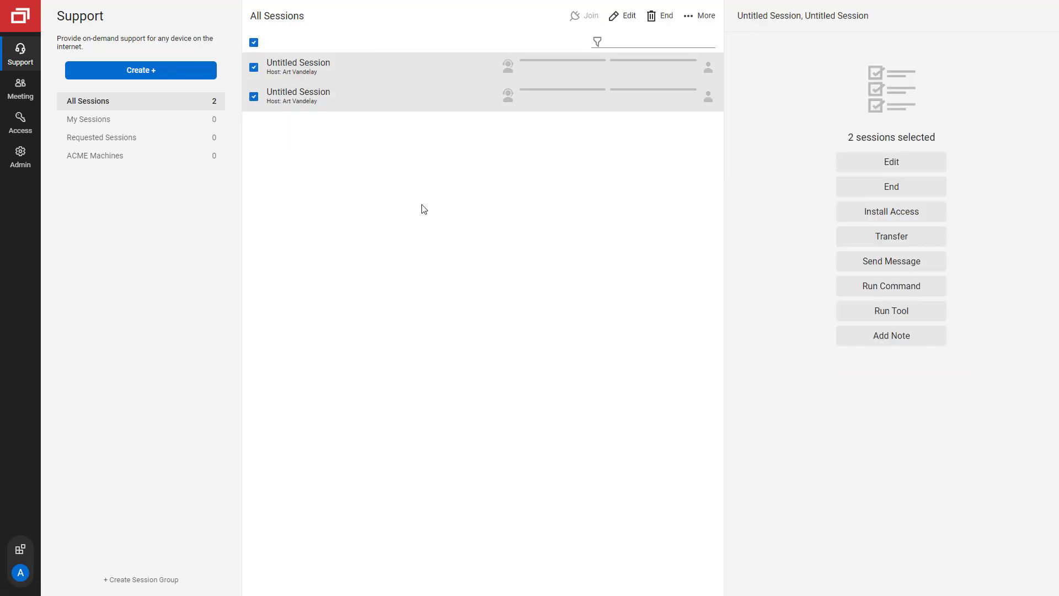
click(890, 285)
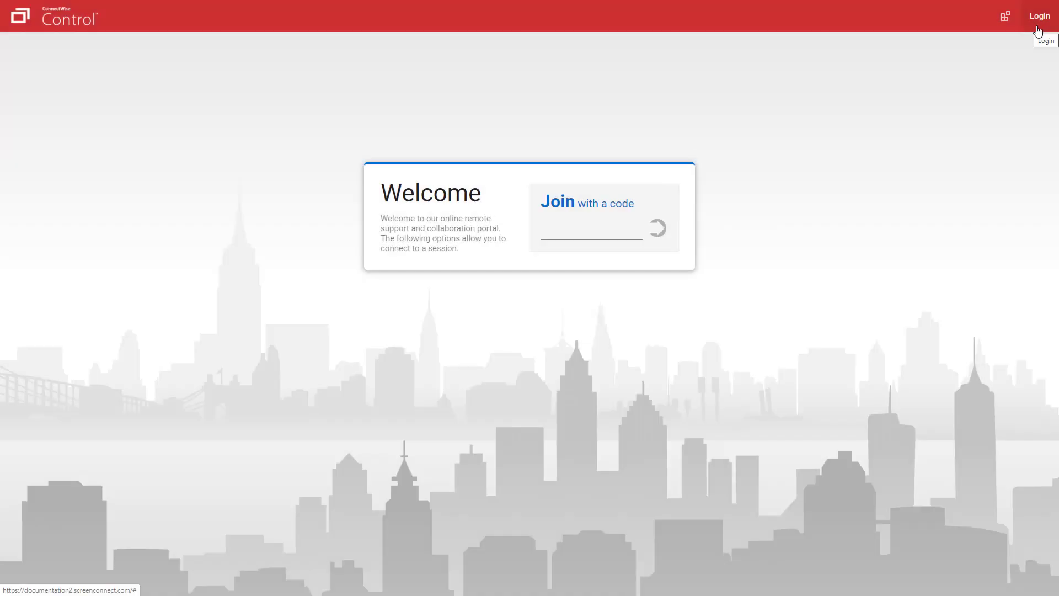
- Log back in with the user name and password, landing on the Administration status page
click(1039, 15)
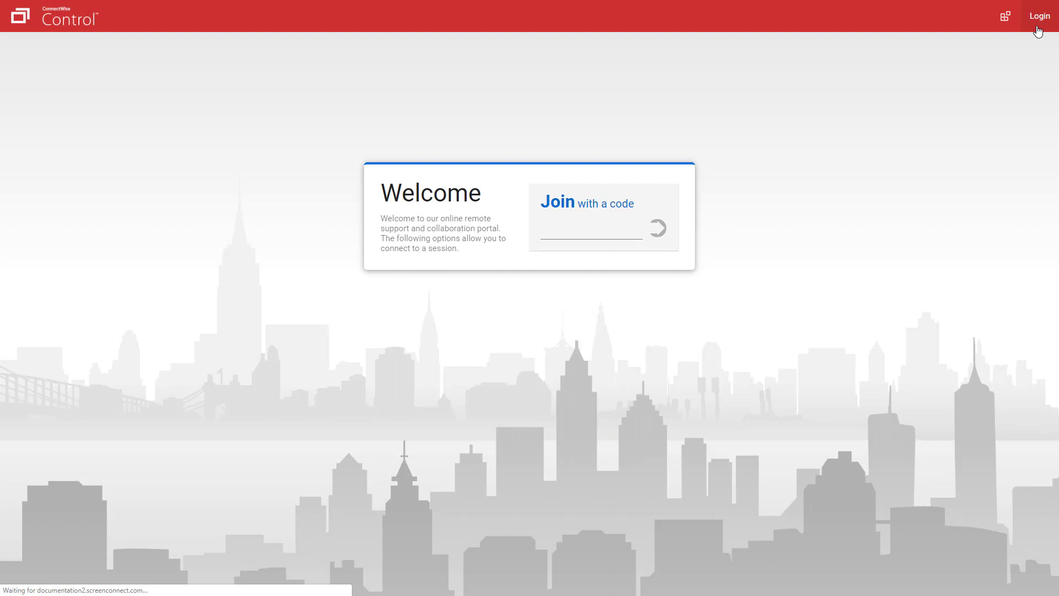
click(1039, 15)
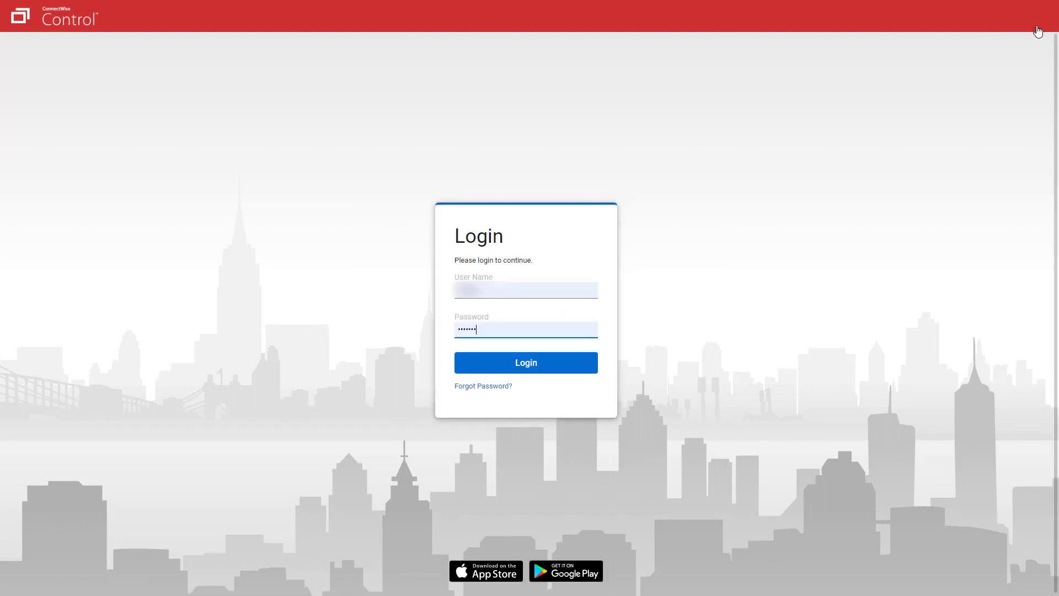
click(525, 362)
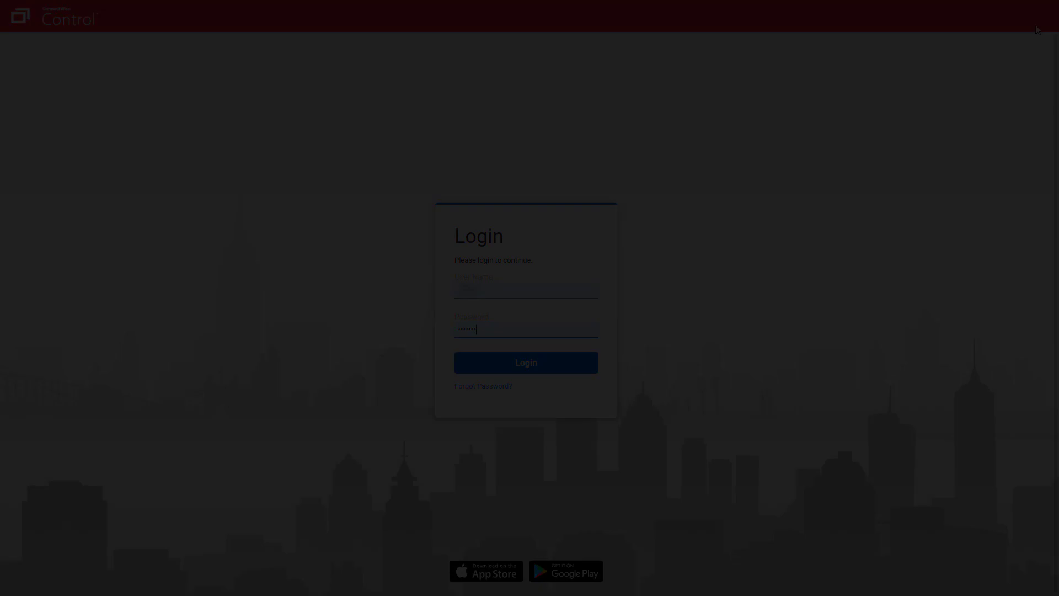
click(524, 362)
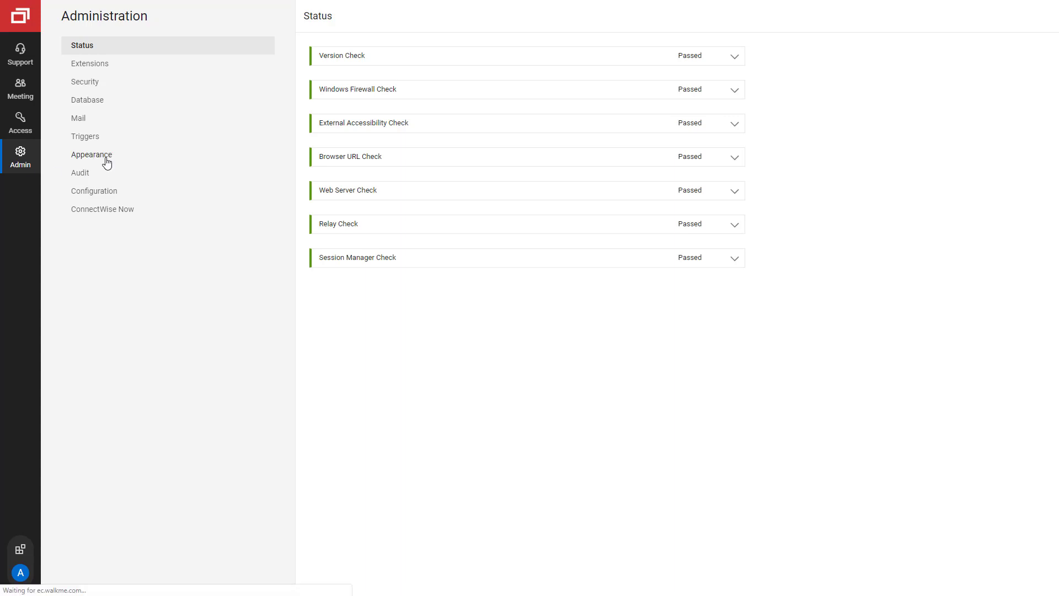
- Apply the DarkWithRed theme under Appearance and view the dark Support sessions page
click(91, 154)
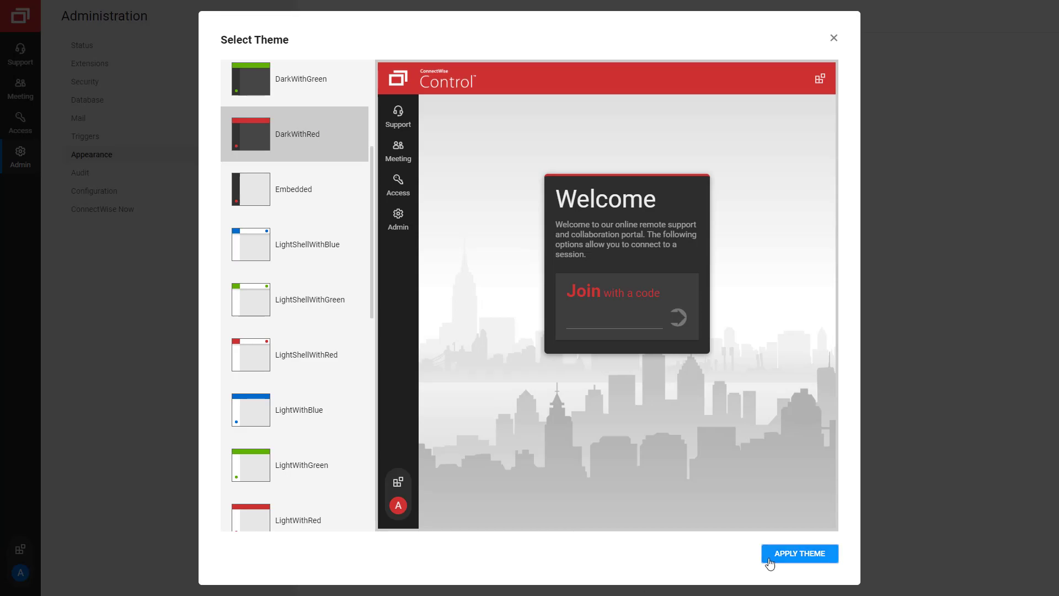
click(799, 553)
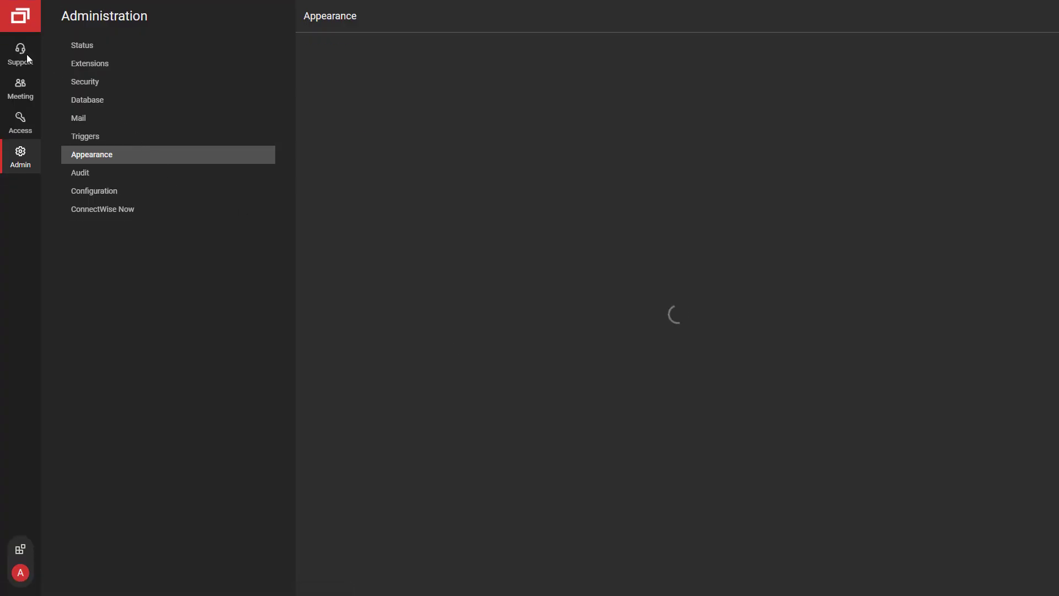
click(20, 54)
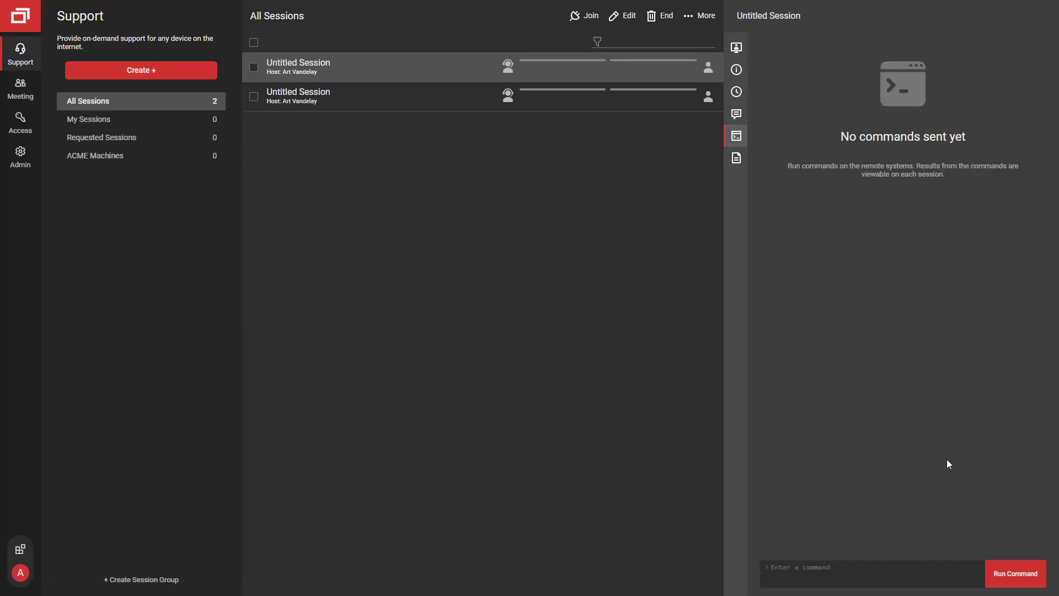